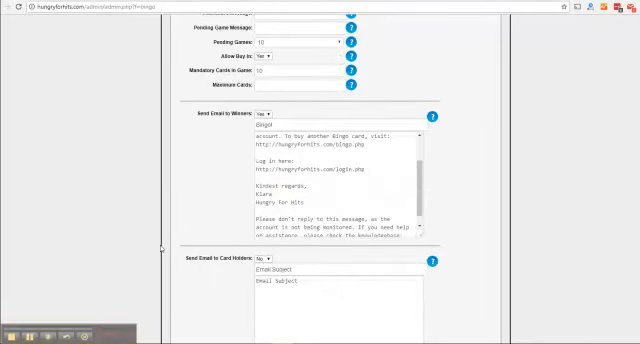
pyautogui.moveTo(160, 248)
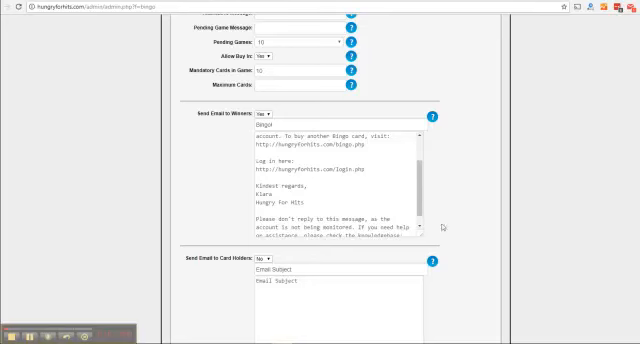
# Step: View active Bingo game #554 and scroll down to Your Bingo cards to see a marked card
pyautogui.scroll(-3)
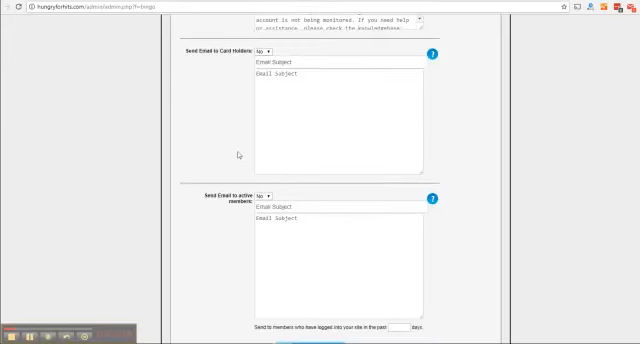
pyautogui.scroll(-3)
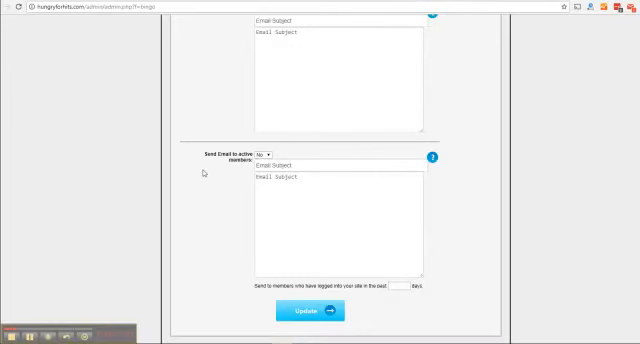
pyautogui.moveTo(204, 174)
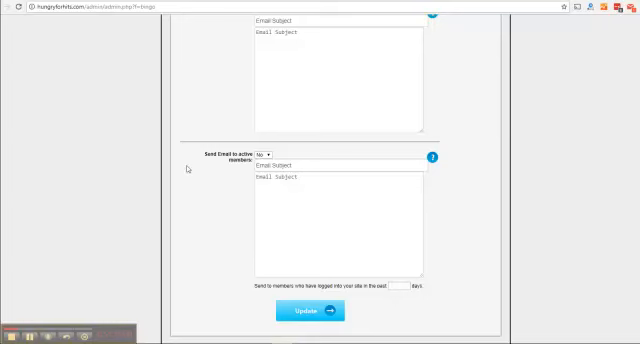
pyautogui.moveTo(228, 164)
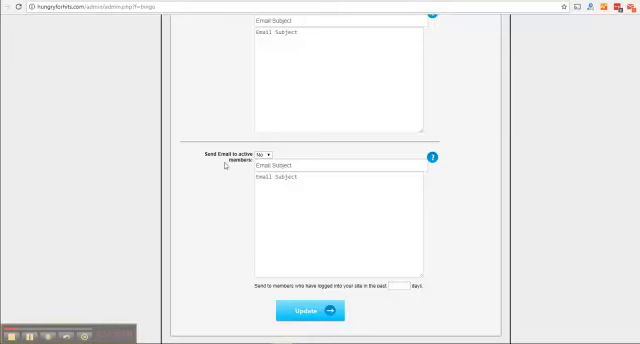
pyautogui.moveTo(200, 170)
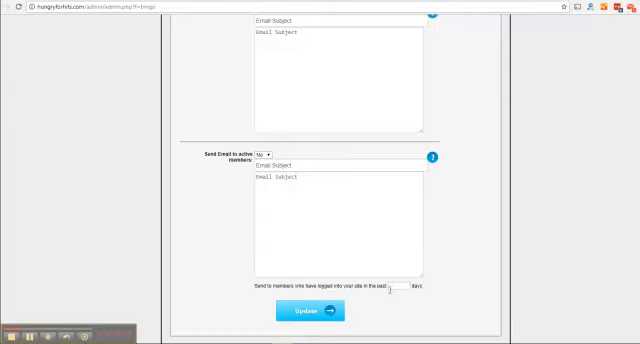
pyautogui.moveTo(224, 184)
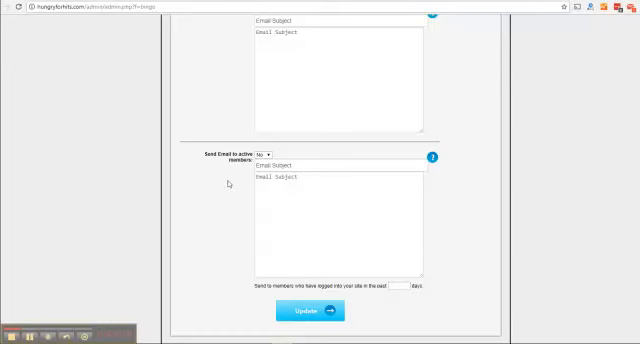
pyautogui.moveTo(224, 184)
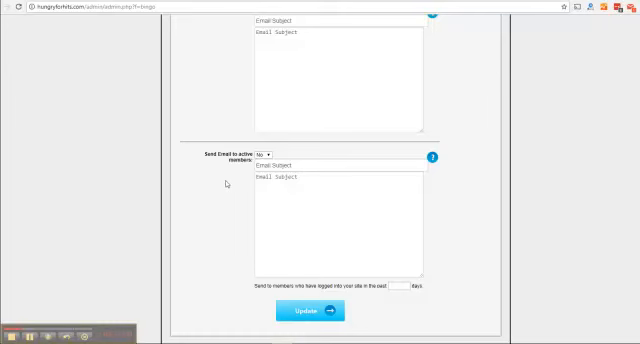
pyautogui.moveTo(248, 212)
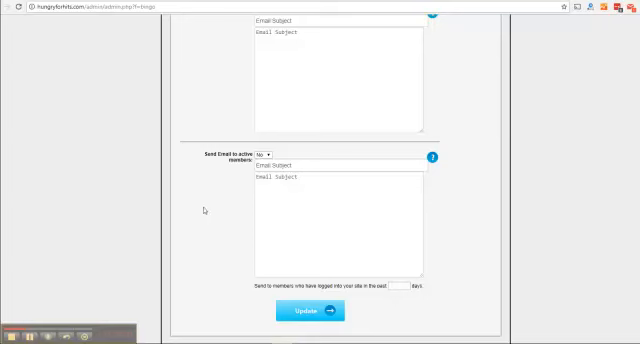
pyautogui.moveTo(224, 210)
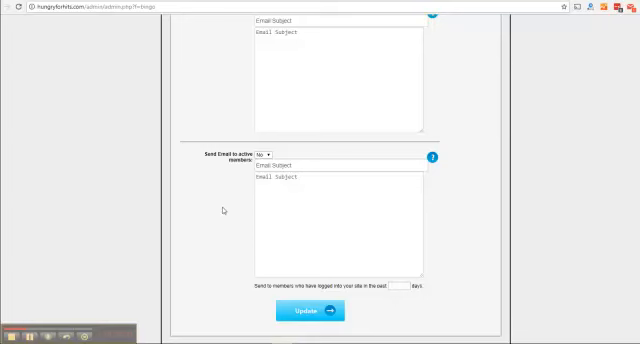
pyautogui.moveTo(248, 262)
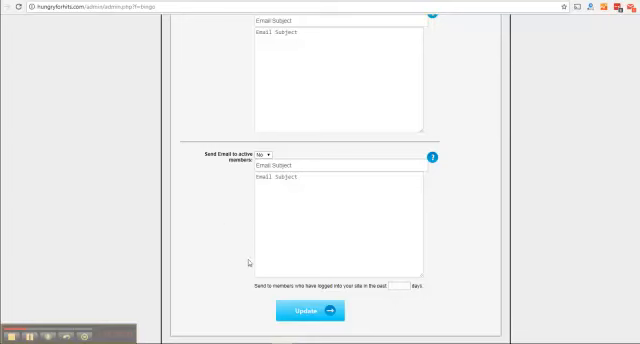
pyautogui.moveTo(200, 224)
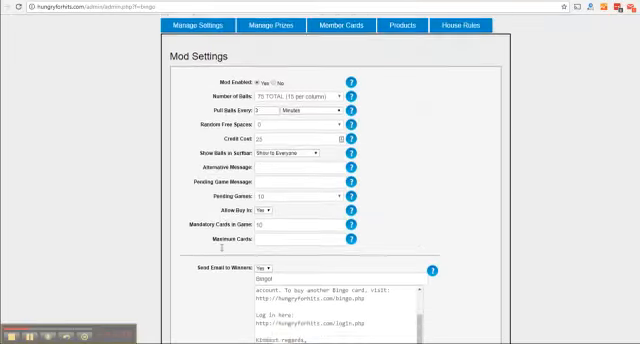
pyautogui.scroll(-3)
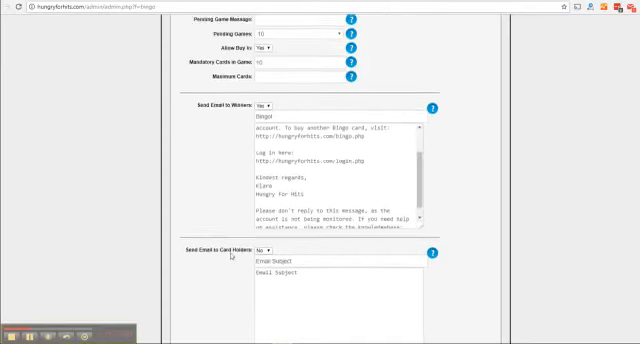
pyautogui.scroll(3)
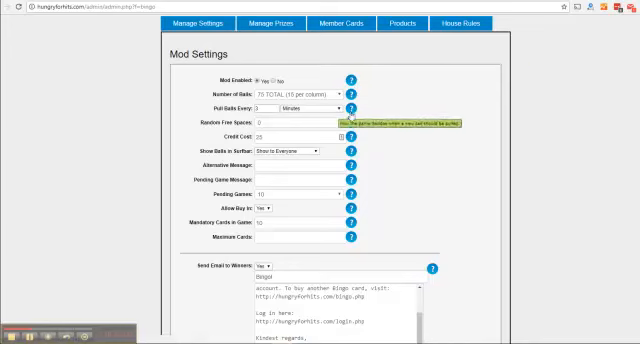
pyautogui.moveTo(352, 148)
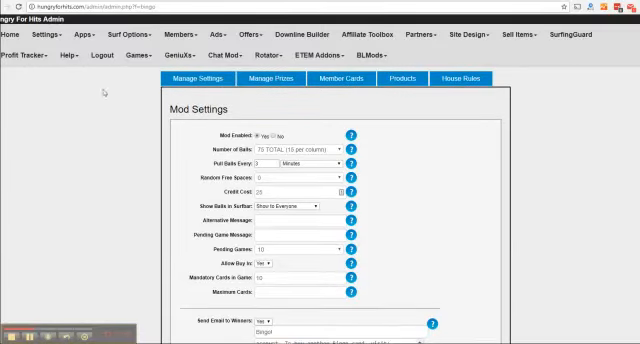
pyautogui.moveTo(112, 166)
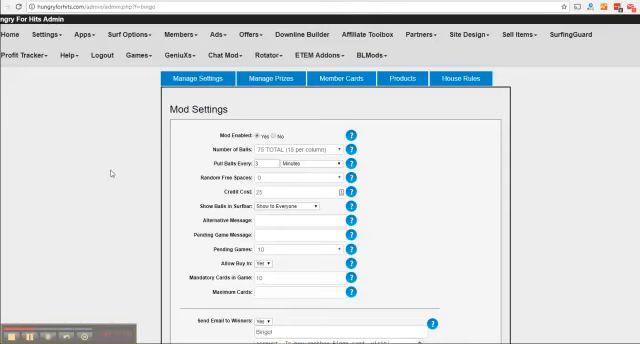
pyautogui.moveTo(124, 192)
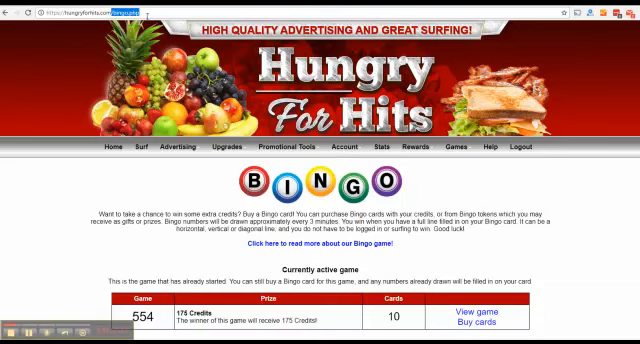
pyautogui.moveTo(124, 188)
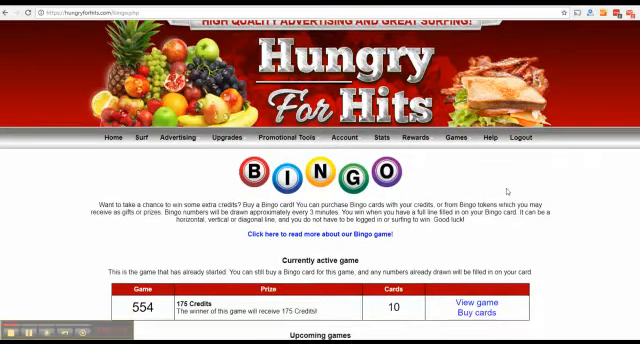
pyautogui.scroll(-3)
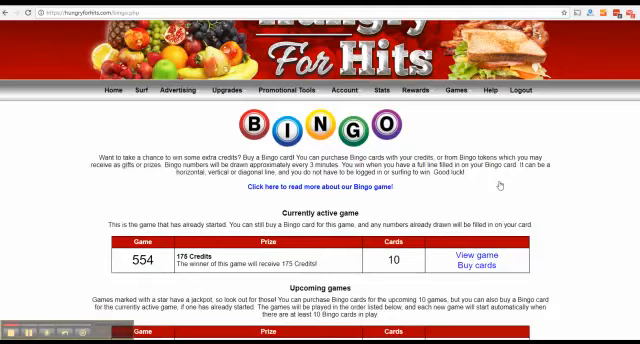
pyautogui.scroll(-3)
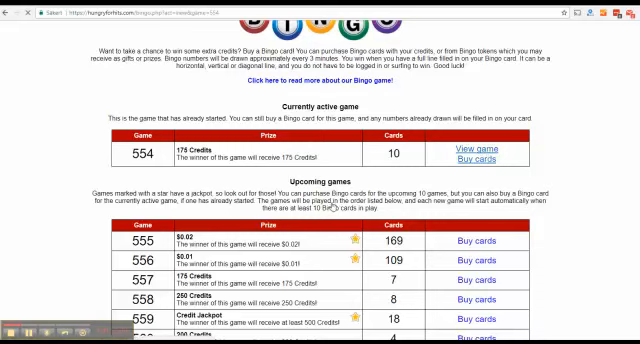
pyautogui.click(470, 146)
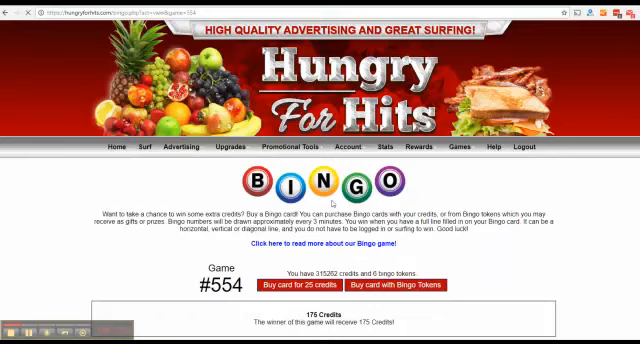
pyautogui.scroll(-3)
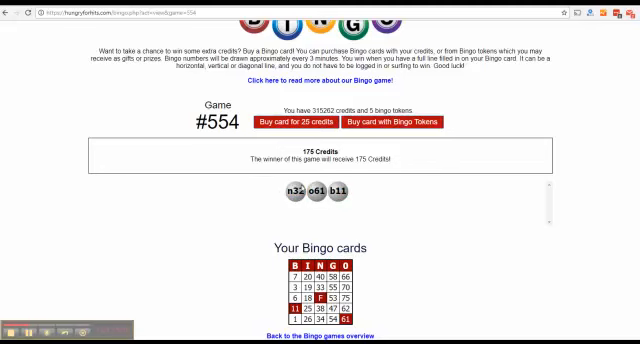
pyautogui.moveTo(372, 188)
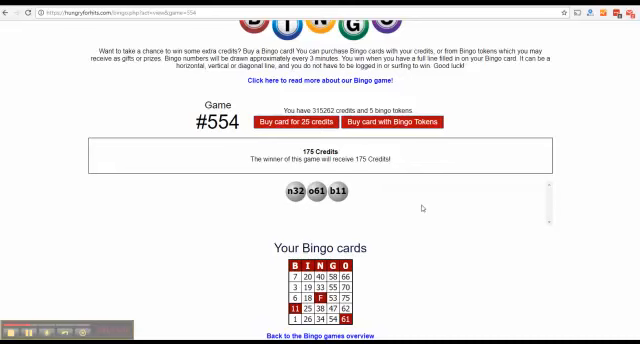
pyautogui.moveTo(428, 208)
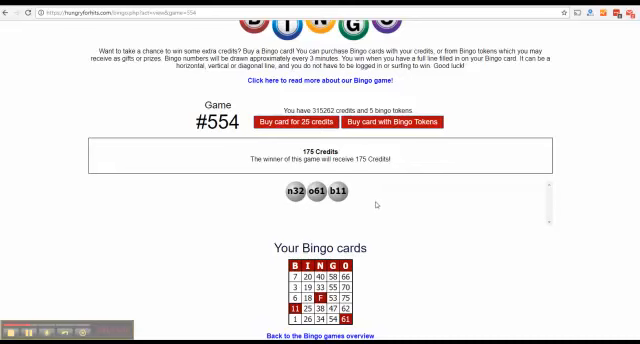
pyautogui.scroll(-3)
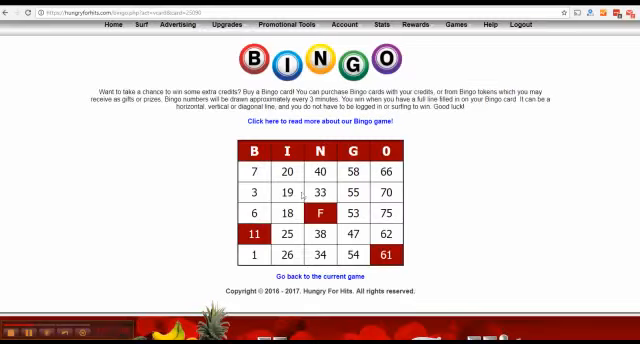
pyautogui.moveTo(124, 196)
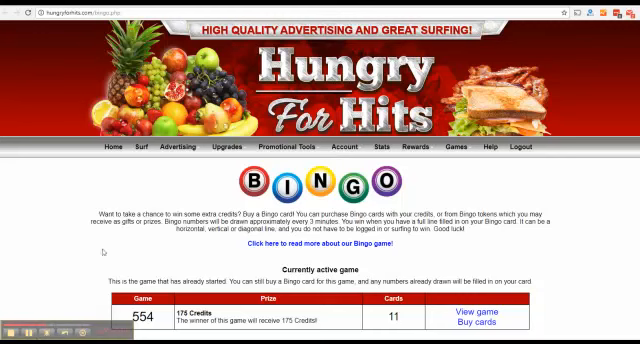
pyautogui.moveTo(136, 172)
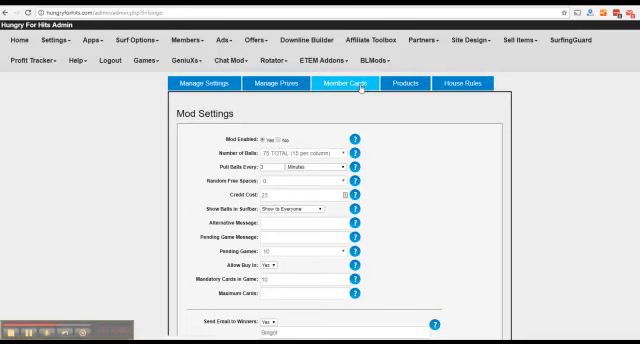
# Step: Go to Member Cards to reach the Manage Member Tokens page listing game #554
pyautogui.click(336, 82)
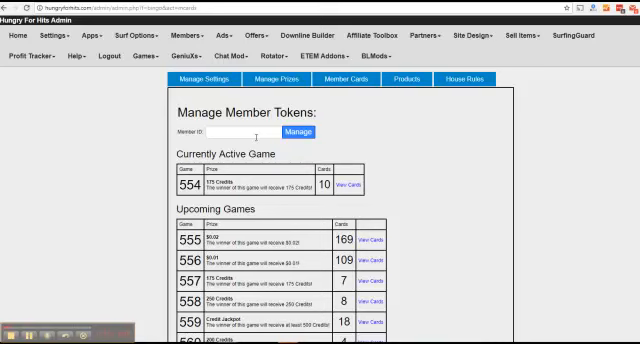
pyautogui.moveTo(136, 120)
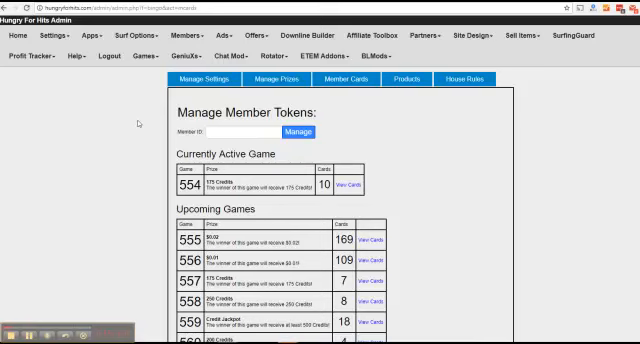
pyautogui.moveTo(140, 124)
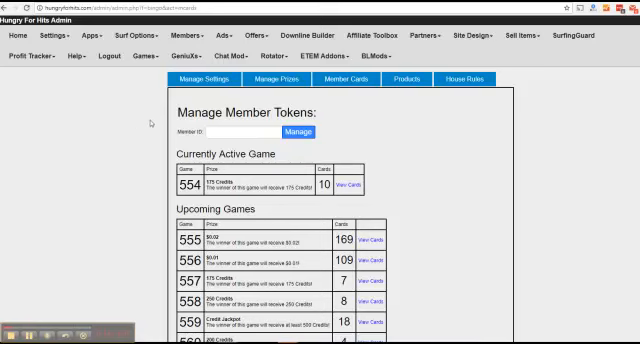
# Step: Manage the entered member ID and save their new bingo token count
pyautogui.click(232, 132)
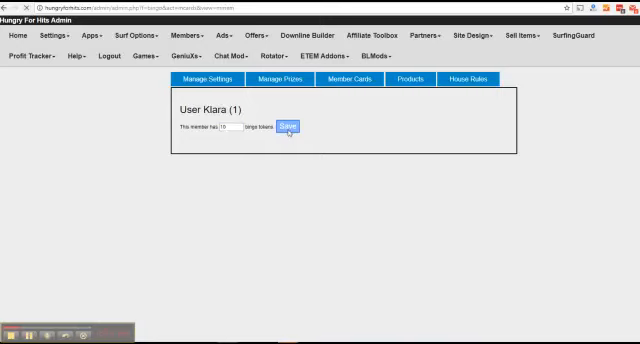
pyautogui.click(288, 128)
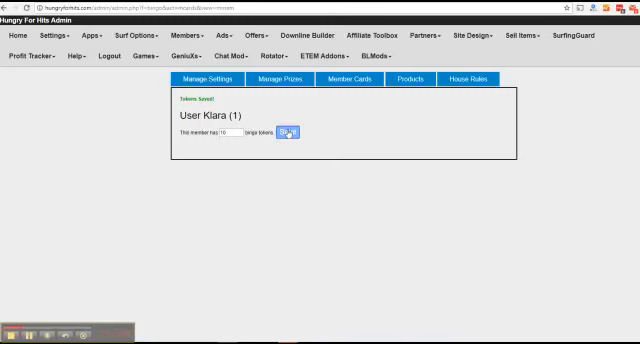
pyautogui.moveTo(146, 172)
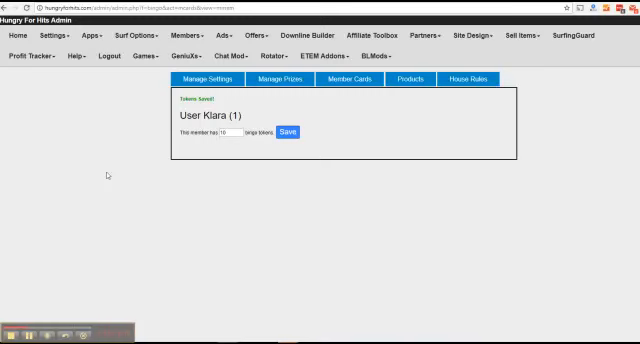
pyautogui.moveTo(108, 176)
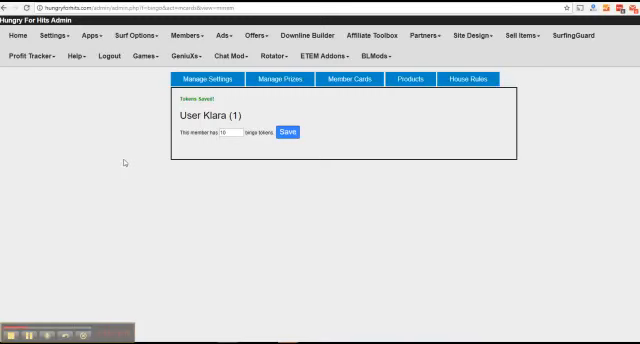
pyautogui.moveTo(420, 116)
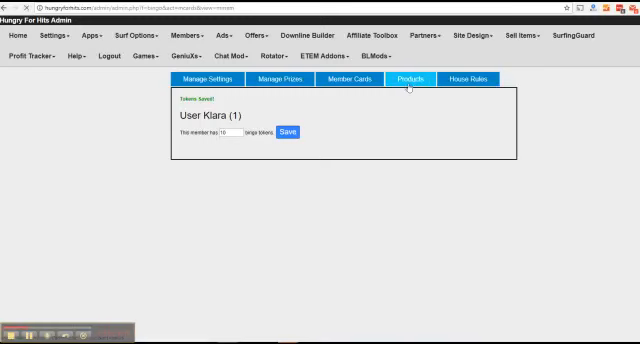
# Step: Show the Bingo Products list and review the prizes with their token prices
pyautogui.click(408, 78)
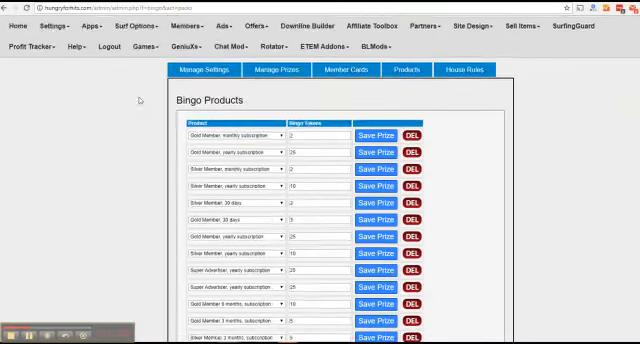
pyautogui.scroll(-3)
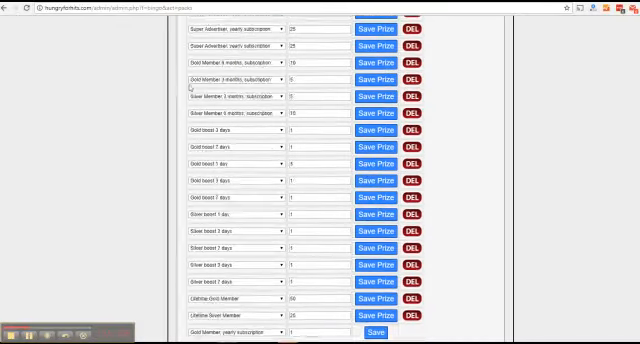
pyautogui.scroll(-3)
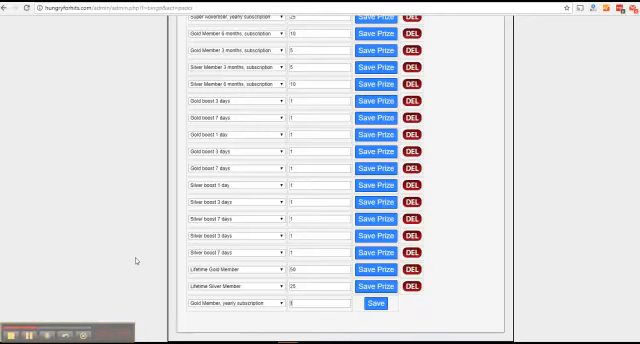
pyautogui.scroll(3)
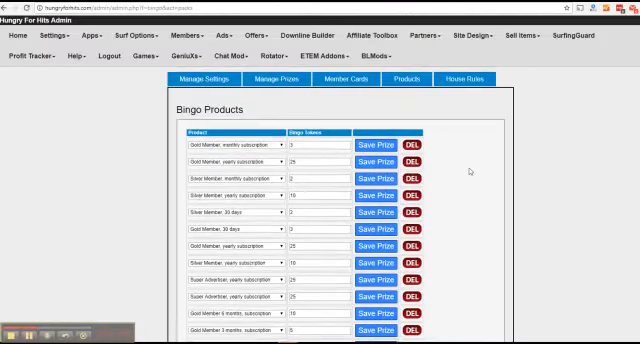
# Step: Choose a bingo token package in the add-new row's dropdown at the bottom of Bingo Products
pyautogui.click(520, 36)
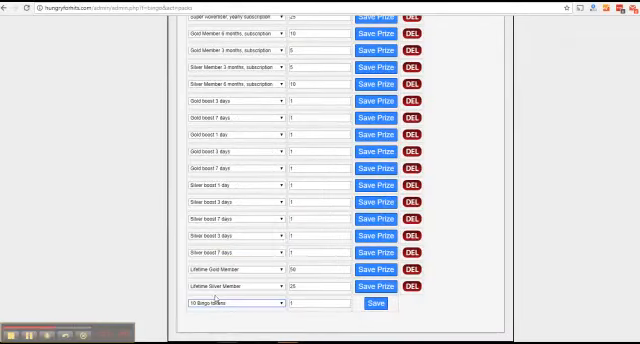
# Step: Set the token amount and save the new 10 Bingo tokens product to the list
pyautogui.click(316, 304)
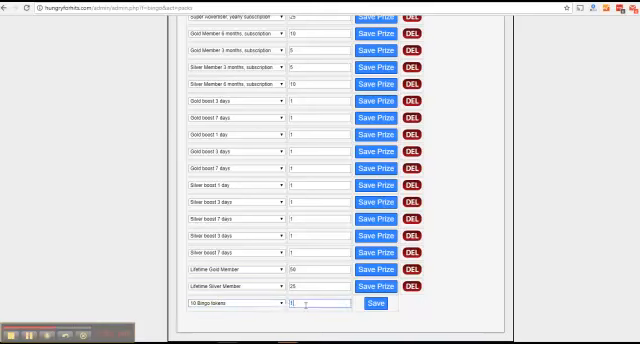
pyautogui.click(300, 304)
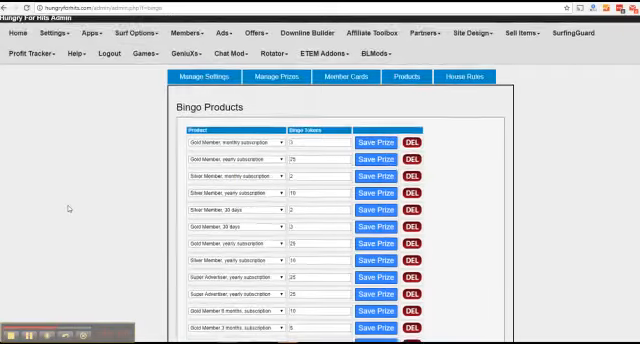
pyautogui.scroll(-3)
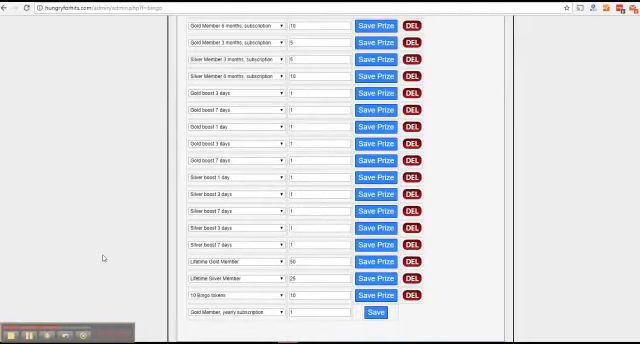
pyautogui.scroll(3)
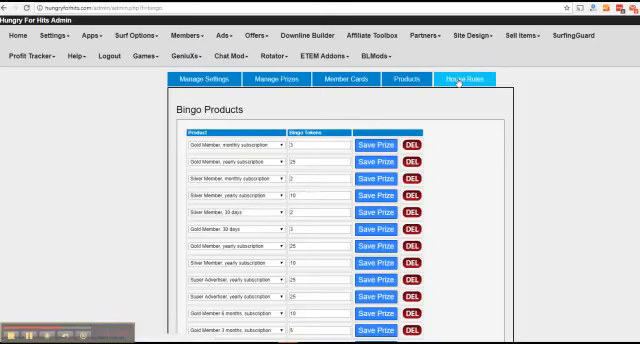
# Step: Go to House Rules and mark the centre square of the Free Spaces card
pyautogui.click(464, 78)
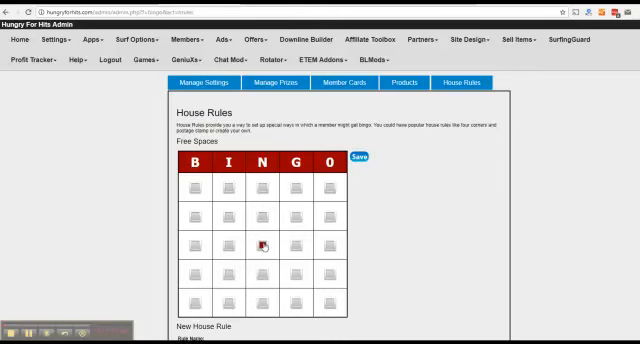
pyautogui.moveTo(404, 188)
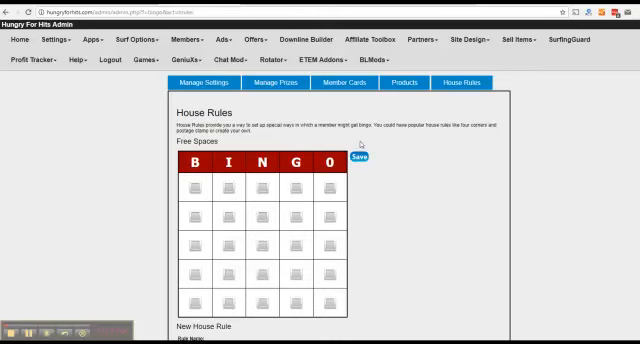
pyautogui.moveTo(296, 258)
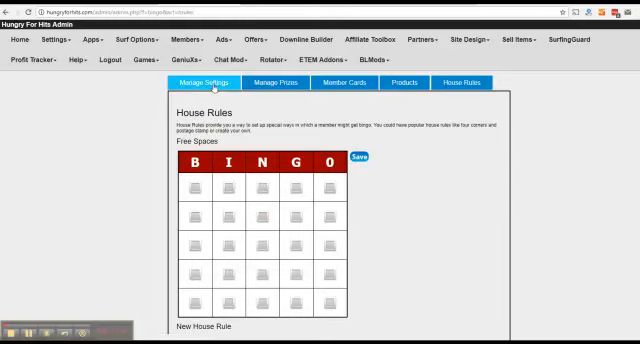
pyautogui.click(204, 82)
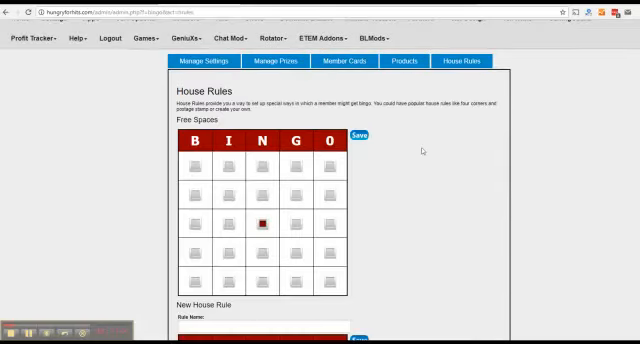
# Step: Mark both diagonals on the New House Rule grid to form an X win pattern
pyautogui.scroll(-3)
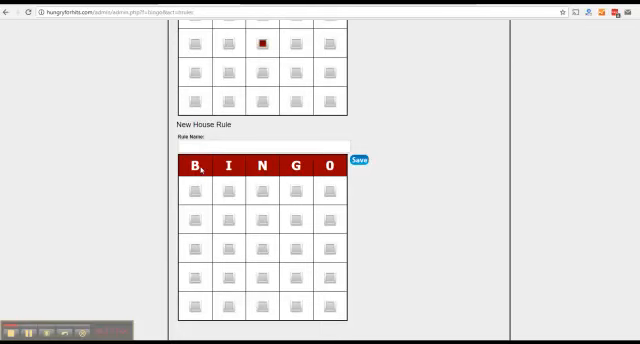
pyautogui.click(200, 192)
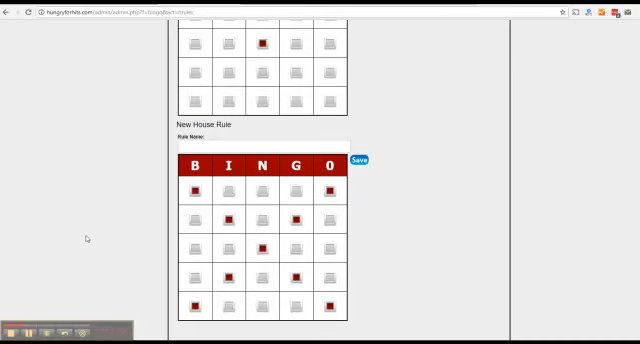
pyautogui.moveTo(94, 236)
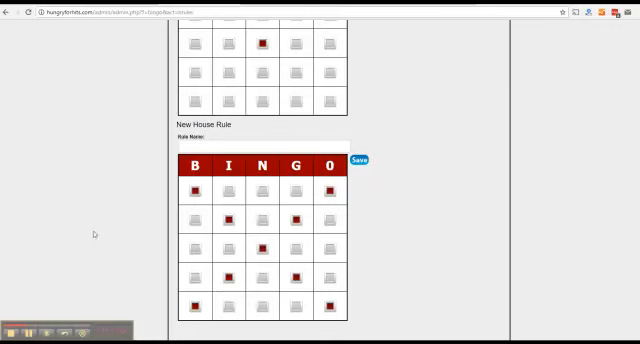
pyautogui.moveTo(188, 238)
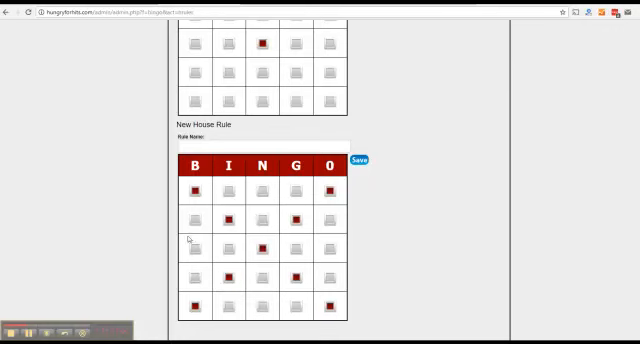
pyautogui.moveTo(456, 256)
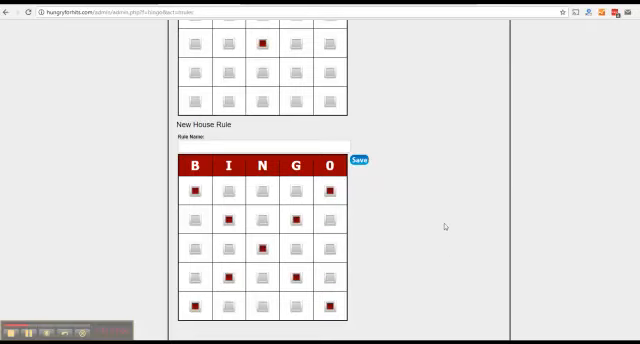
pyautogui.scroll(3)
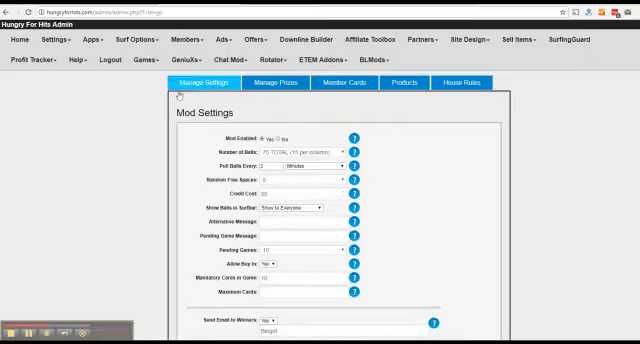
pyautogui.moveTo(156, 124)
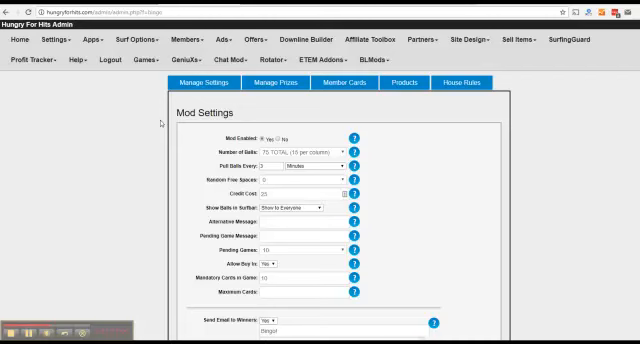
pyautogui.moveTo(408, 176)
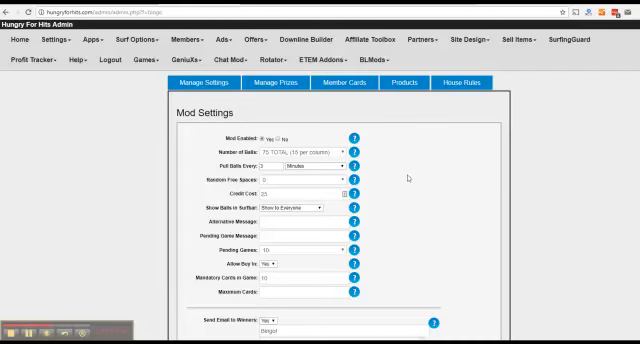
pyautogui.moveTo(412, 176)
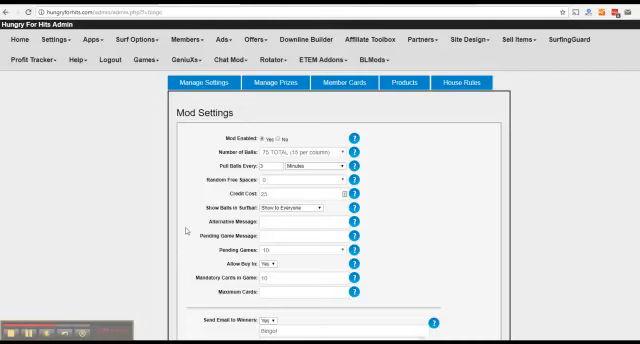
pyautogui.moveTo(196, 242)
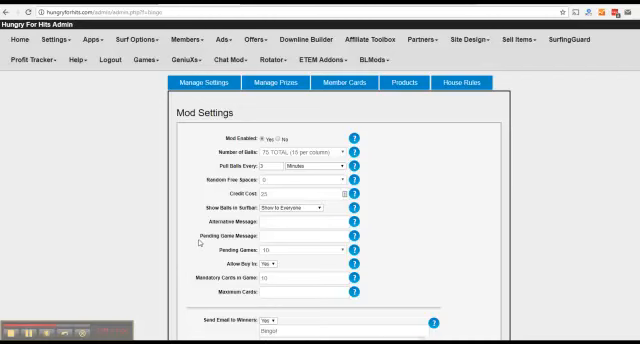